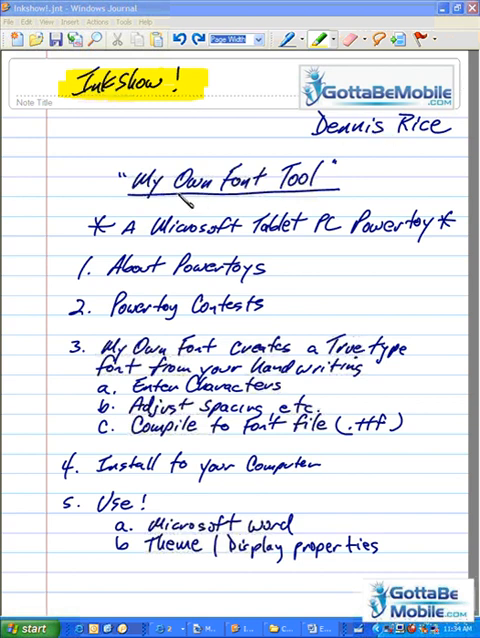
Highlight the 'A Microsoft Tablet PC Powertoy' heading line in the Journal note
{"action": "double_click", "coordinate": [224, 176]}
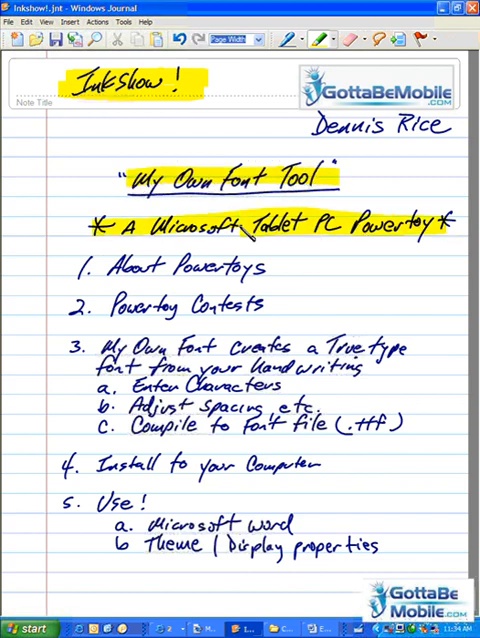
{"action": "left_click_drag", "start_coordinate": [78, 270], "coordinate": [290, 270]}
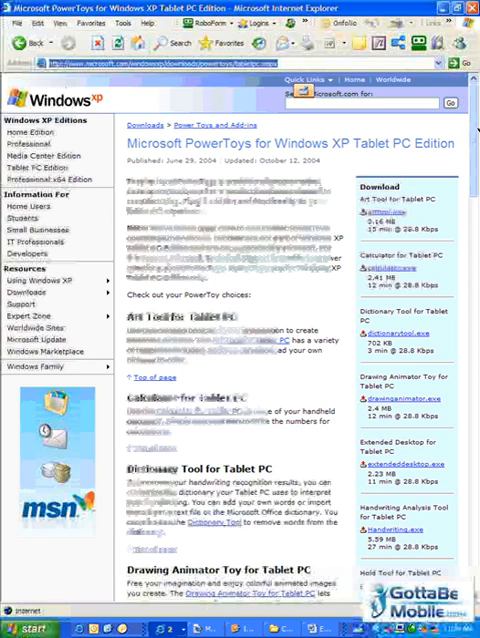
{"action": "scroll", "scroll_direction": "down", "scroll_amount": 3}
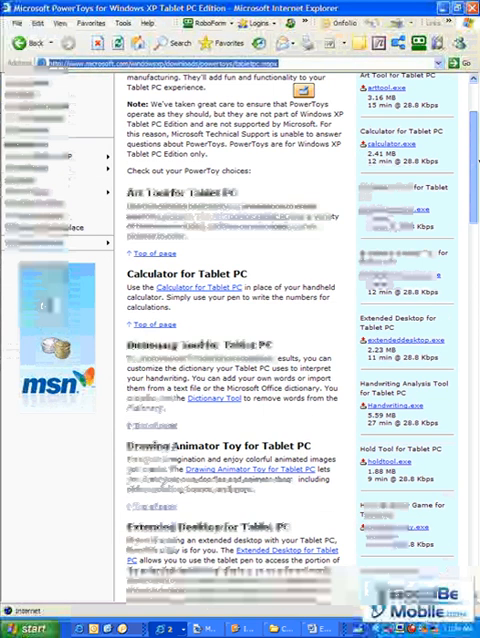
{"action": "scroll", "scroll_direction": "down", "scroll_amount": 3}
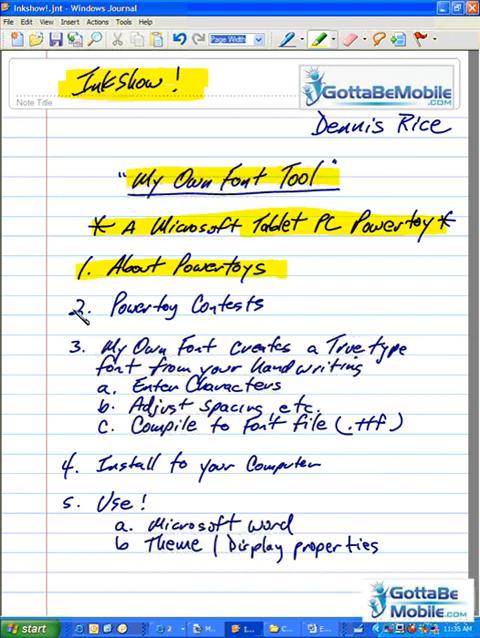
Highlight the About Powertoys, Powertoy Contests and Theme / Display properties agenda lines
{"action": "left_click_drag", "start_coordinate": [70, 304], "coordinate": [300, 304]}
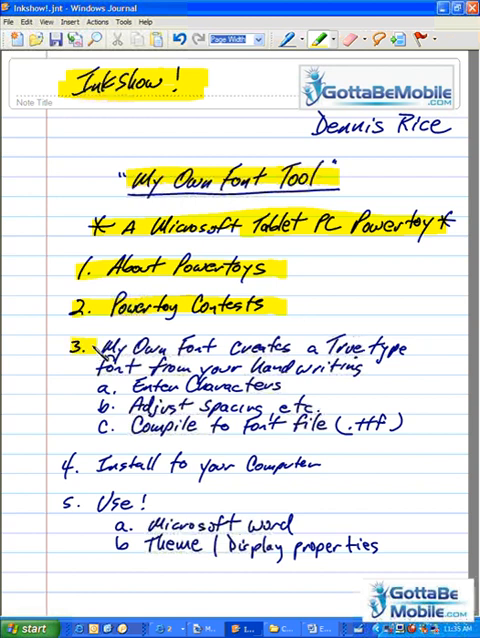
{"action": "left_click_drag", "start_coordinate": [96, 348], "coordinate": [420, 348]}
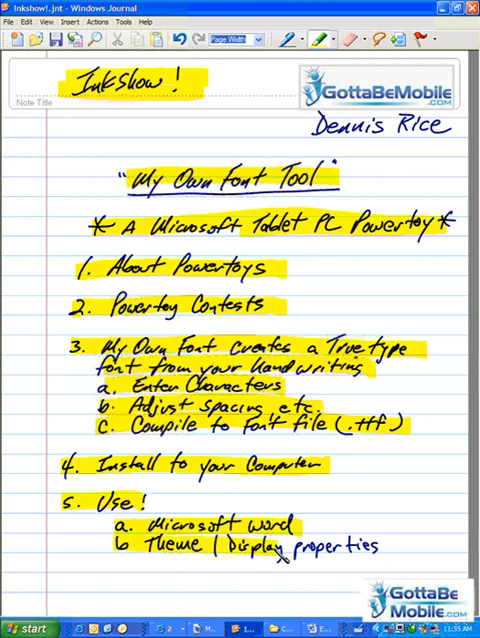
{"action": "left_click_drag", "start_coordinate": [280, 544], "coordinate": [390, 552]}
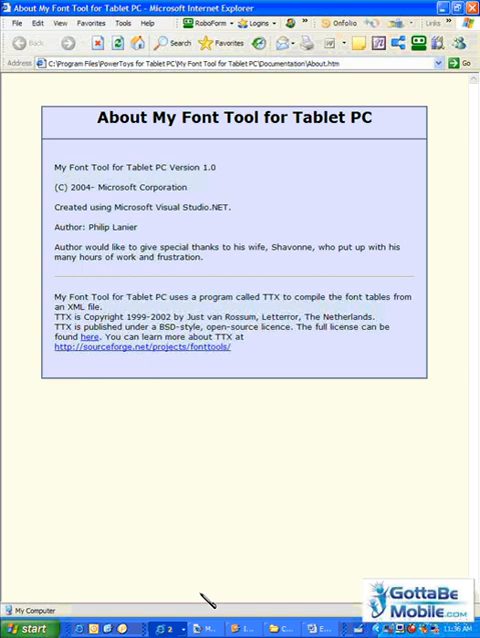
{"action": "mouse_move", "coordinate": [156, 196]}
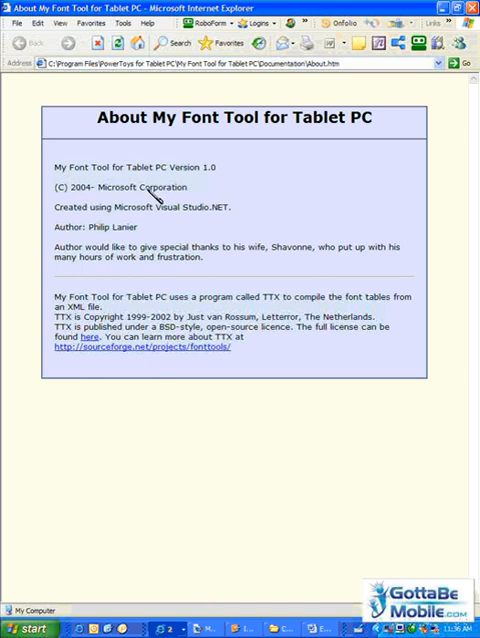
{"action": "mouse_move", "coordinate": [140, 230]}
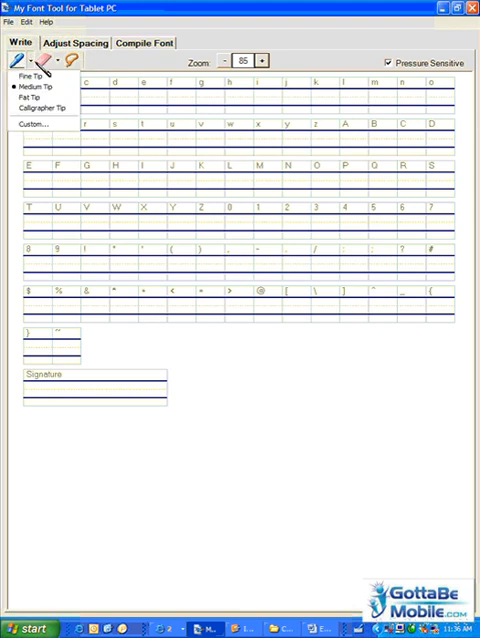
Choose a pen tip, enlarge the character boxes to Zoom 160 and handwrite the letter h
{"action": "left_click", "coordinate": [40, 108]}
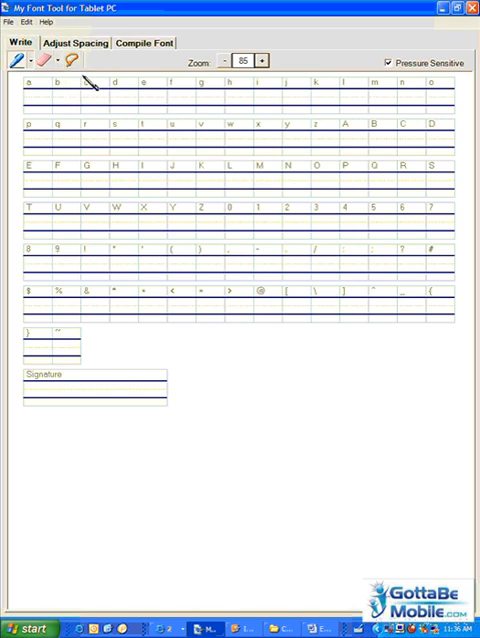
{"action": "mouse_move", "coordinate": [76, 62]}
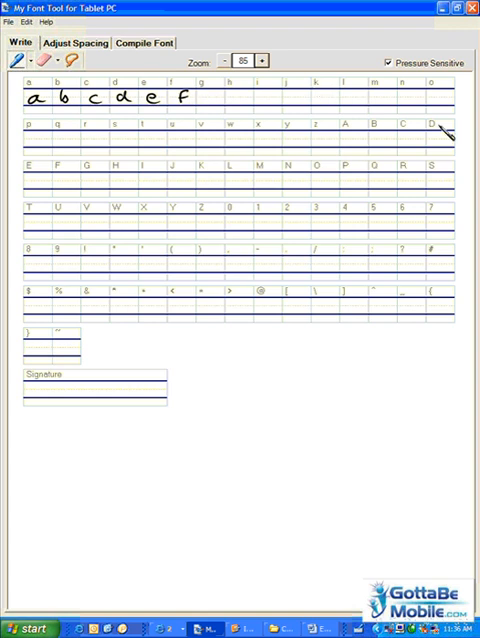
{"action": "left_click", "coordinate": [262, 60]}
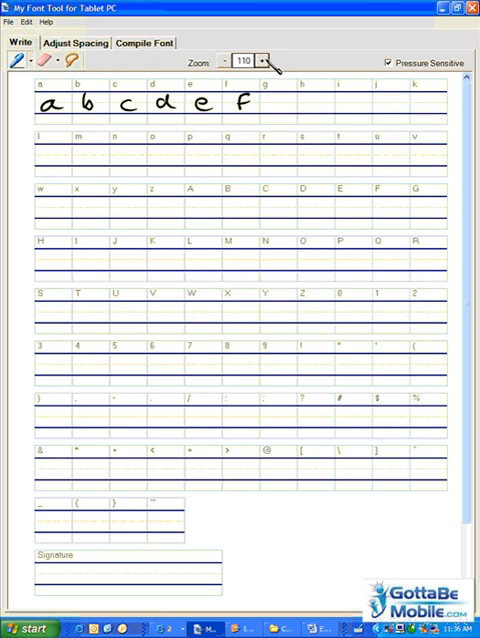
{"action": "left_click", "coordinate": [262, 62]}
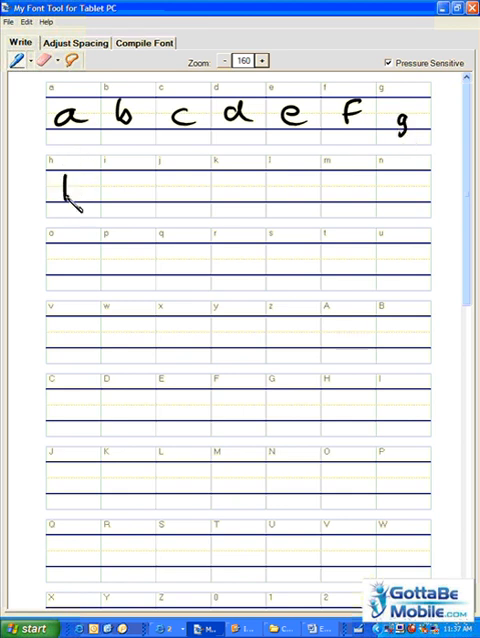
{"action": "left_click_drag", "start_coordinate": [62, 184], "coordinate": [96, 204]}
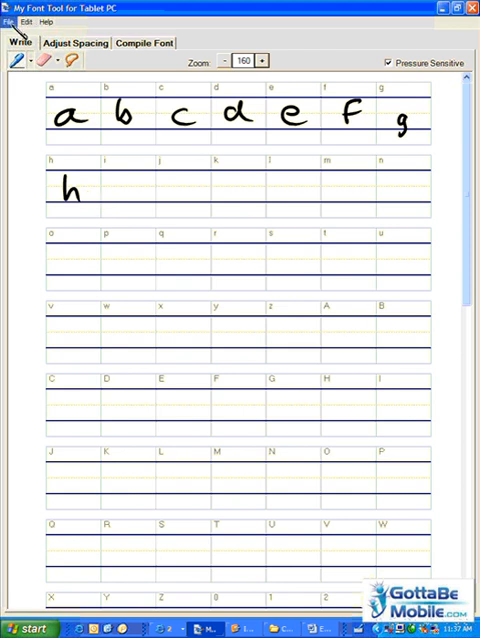
Open the existing Dennis .mof font project, discarding the unsaved practice letters
{"action": "left_click", "coordinate": [12, 22]}
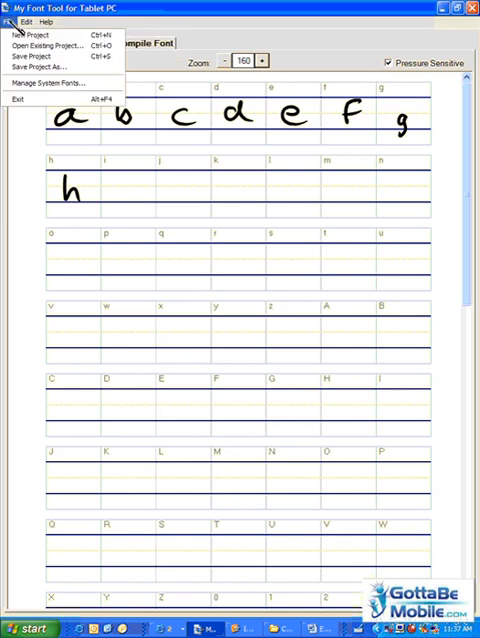
{"action": "mouse_move", "coordinate": [56, 46]}
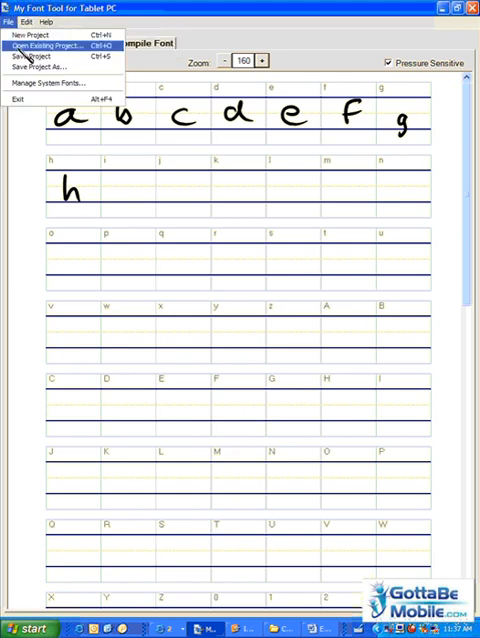
{"action": "left_click", "coordinate": [56, 46]}
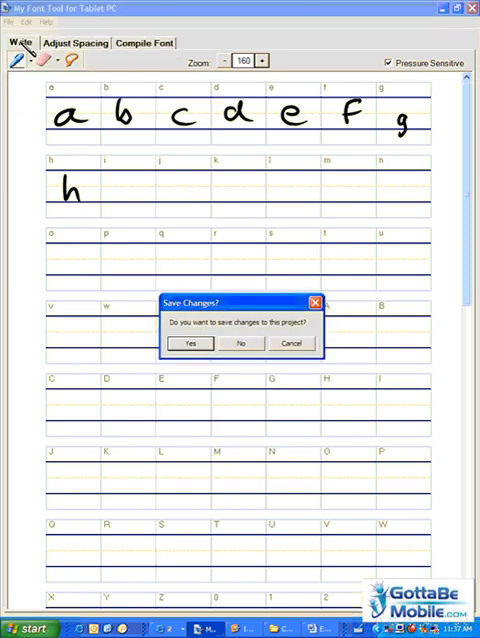
{"action": "left_click", "coordinate": [240, 344]}
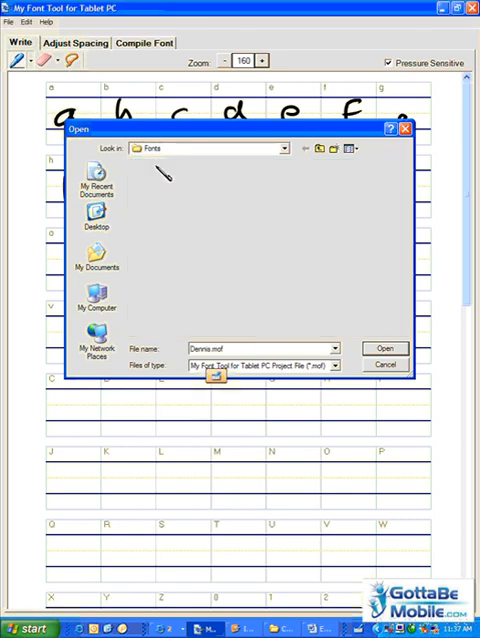
{"action": "left_click", "coordinate": [384, 348]}
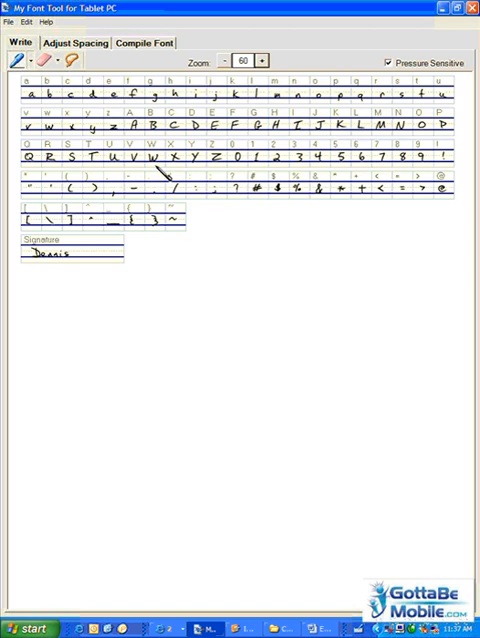
Enlarge the character grid to view the completed handwritten glyphs
{"action": "left_click", "coordinate": [264, 60]}
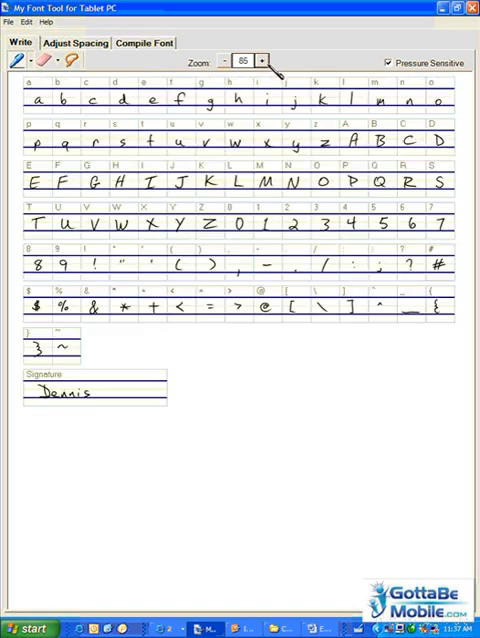
{"action": "left_click", "coordinate": [262, 62]}
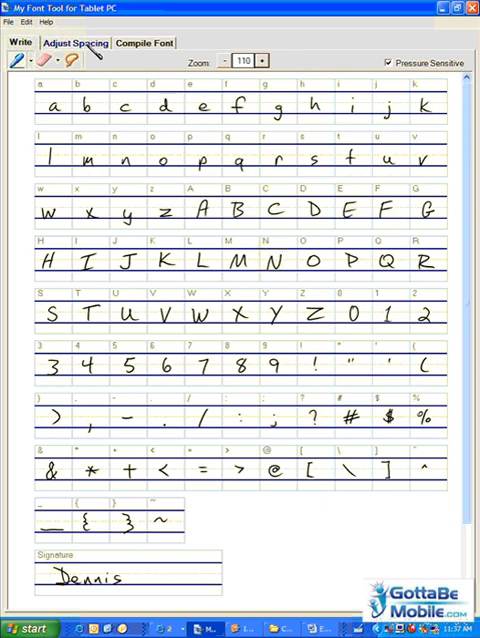
Tighten character, word and line spacing on the Adjust Spacing sliders for the sample text
{"action": "left_click", "coordinate": [82, 42]}
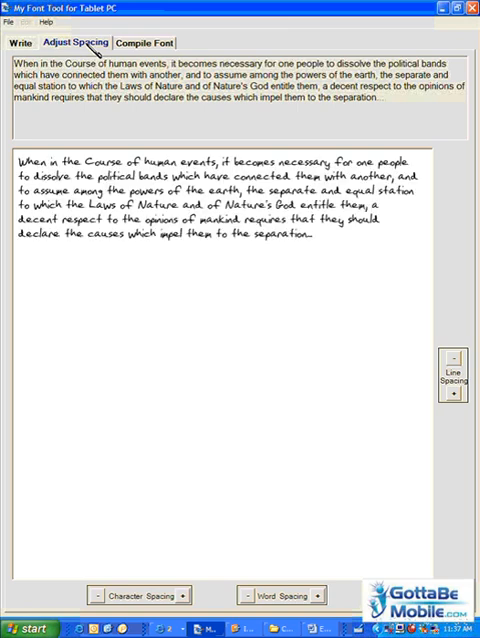
{"action": "left_click_drag", "start_coordinate": [64, 76], "coordinate": [310, 84]}
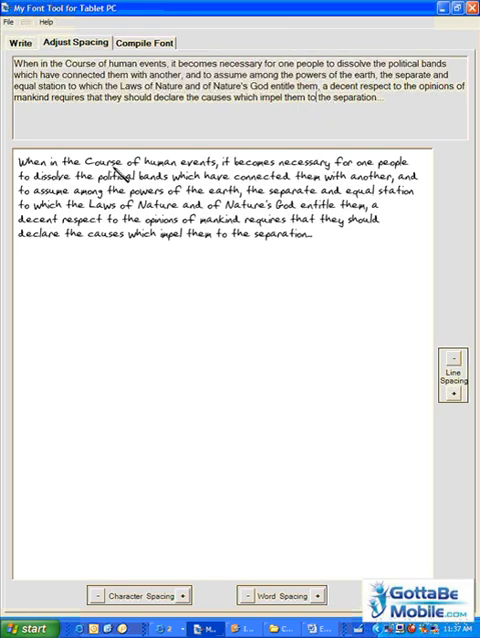
{"action": "mouse_move", "coordinate": [68, 264]}
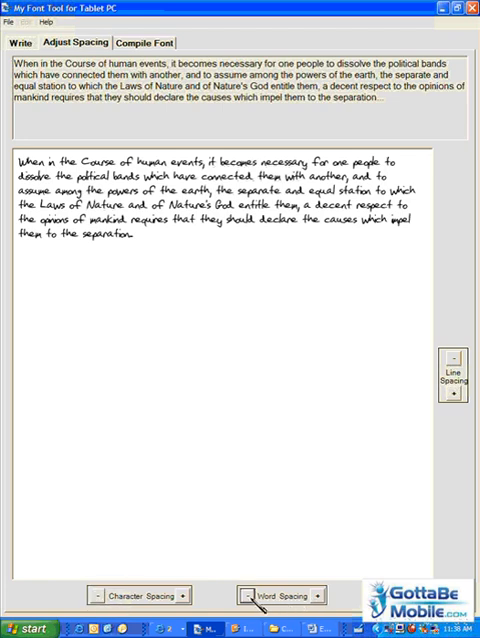
{"action": "left_click", "coordinate": [270, 596]}
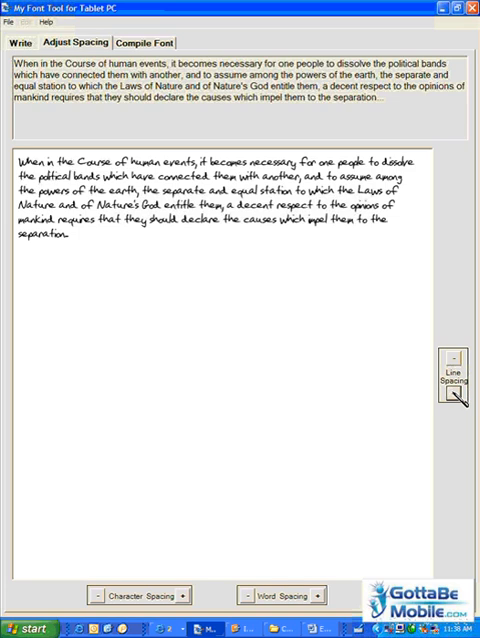
{"action": "left_click", "coordinate": [458, 398]}
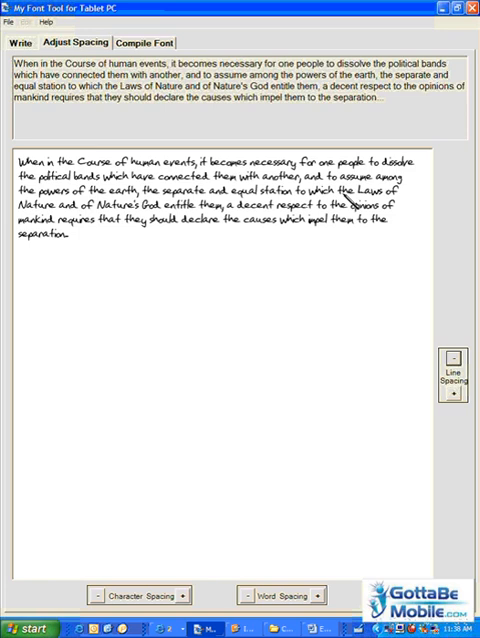
{"action": "left_click", "coordinate": [144, 42]}
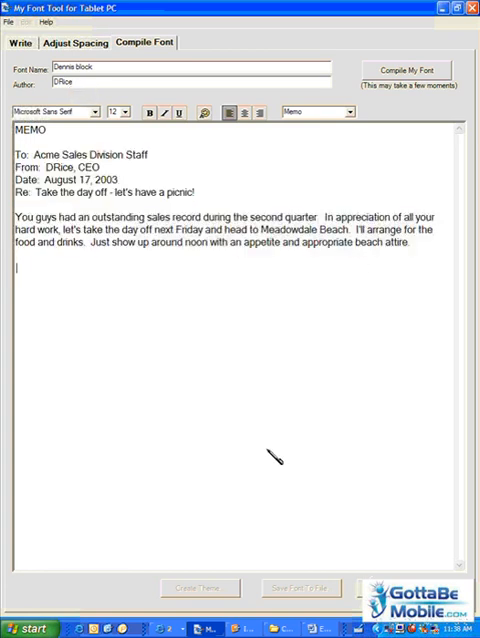
Choose the Memo sample and compile the Dennis handwriting into a font
{"action": "left_click", "coordinate": [344, 112]}
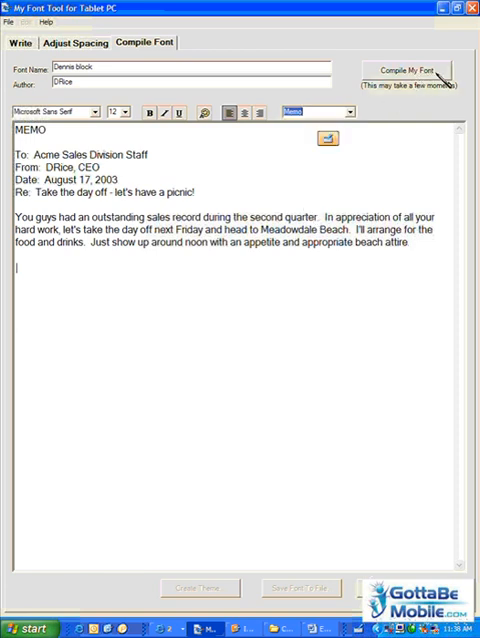
{"action": "left_click", "coordinate": [408, 68]}
{"action": "type", "text": "Dennis"}
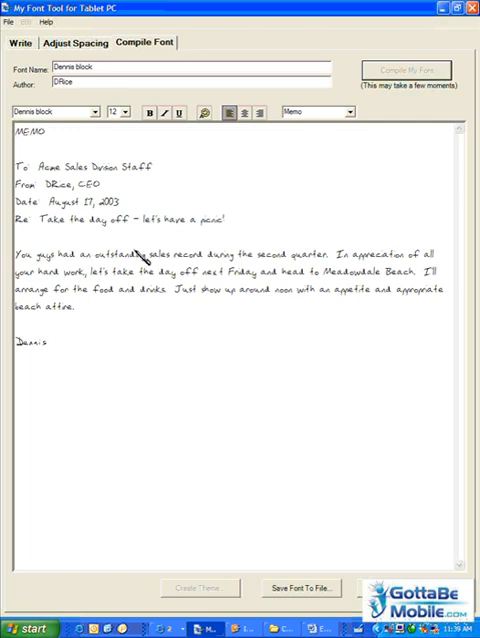
{"action": "mouse_move", "coordinate": [100, 356]}
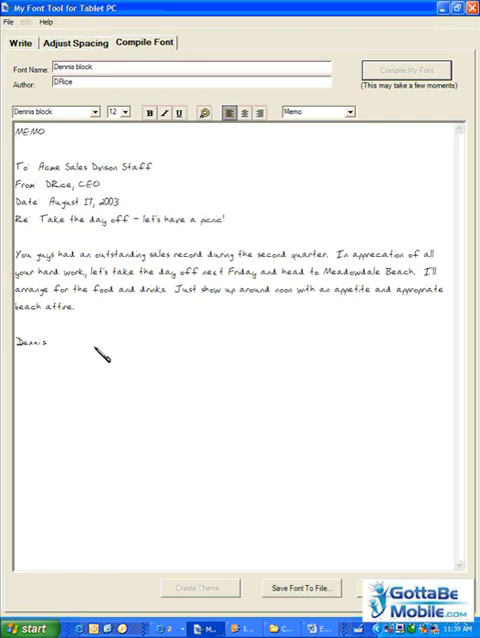
Enlarge the preview font size and switch the sample to the Custom personal letter
{"action": "left_click", "coordinate": [122, 112]}
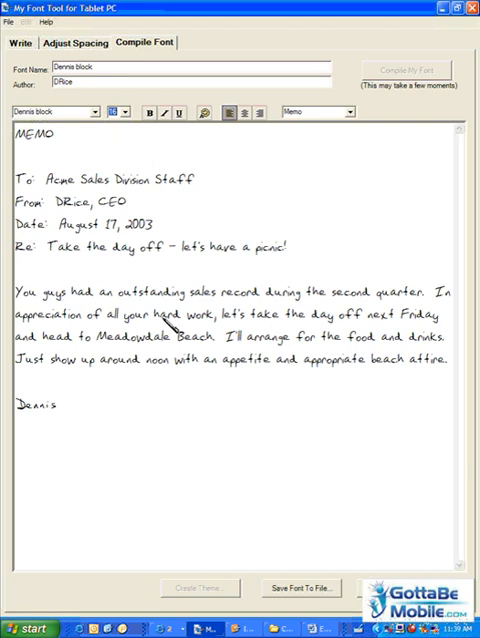
{"action": "left_click", "coordinate": [340, 112]}
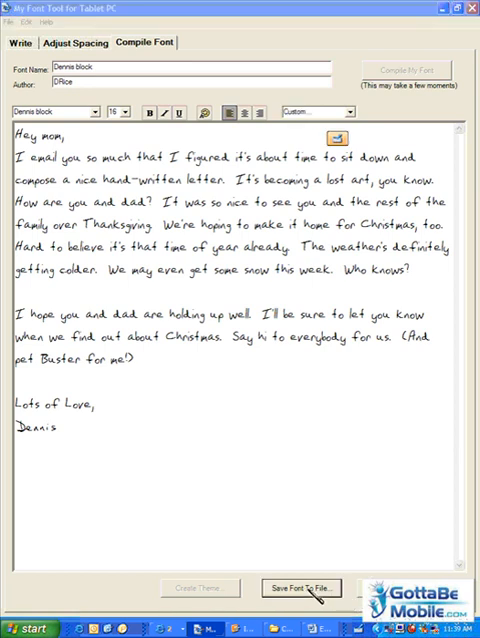
Save the Dennis font as a .ttf in the Fonts folder and acknowledge the install warning
{"action": "left_click", "coordinate": [300, 588]}
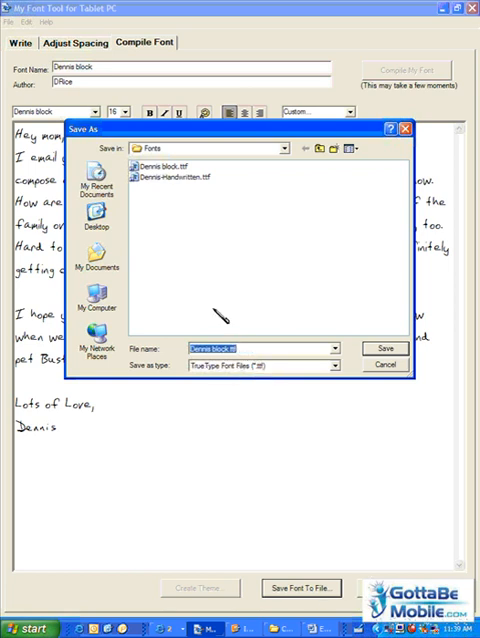
{"action": "left_click", "coordinate": [384, 348]}
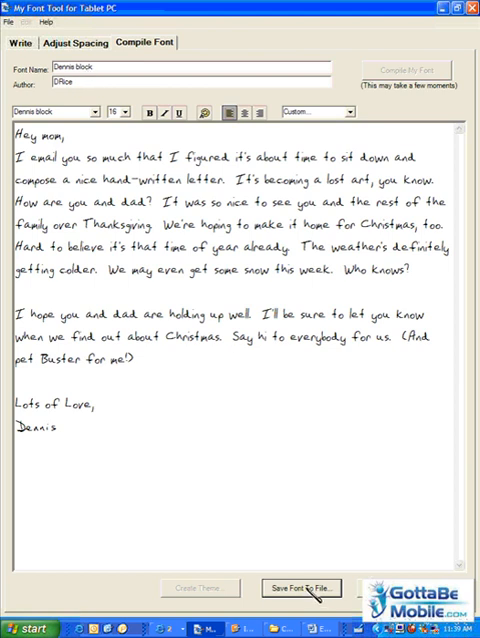
{"action": "left_click", "coordinate": [300, 588]}
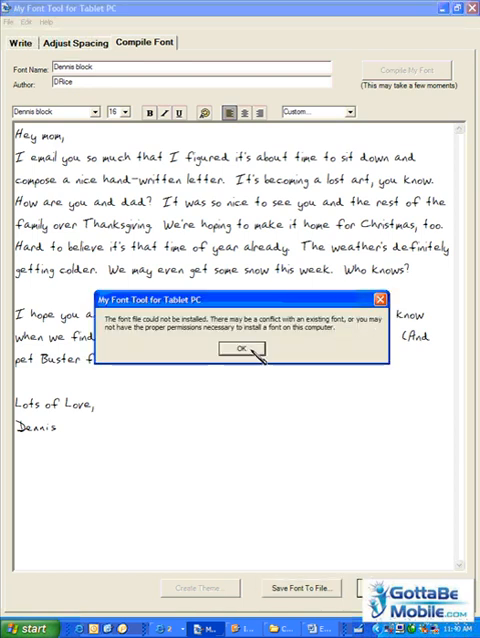
{"action": "left_click", "coordinate": [236, 348]}
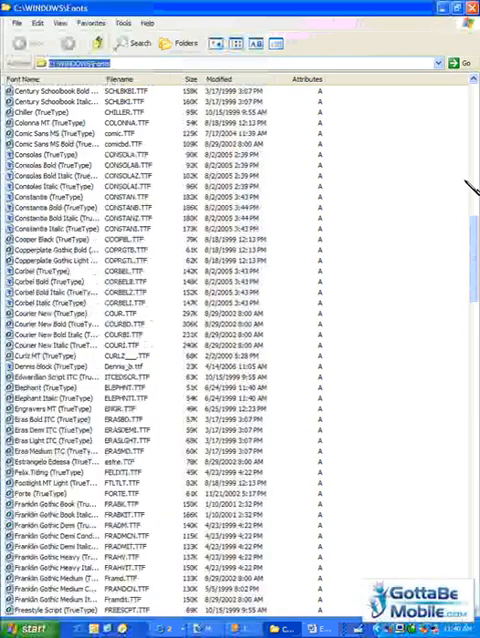
Open the Dennis TrueType font from the Fonts folder to preview it
{"action": "left_click", "coordinate": [60, 366]}
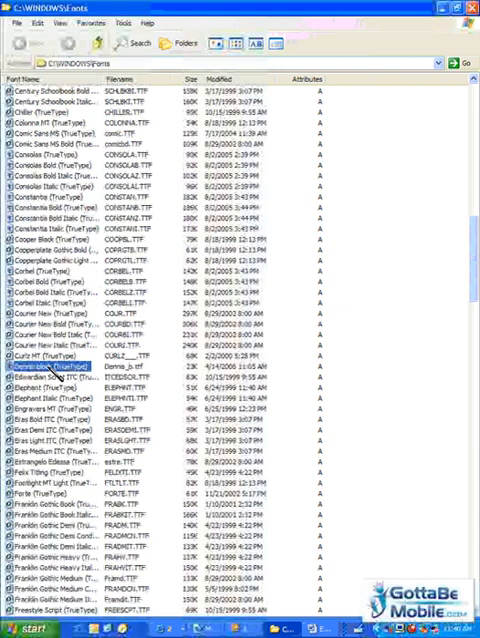
{"action": "double_click", "coordinate": [56, 366]}
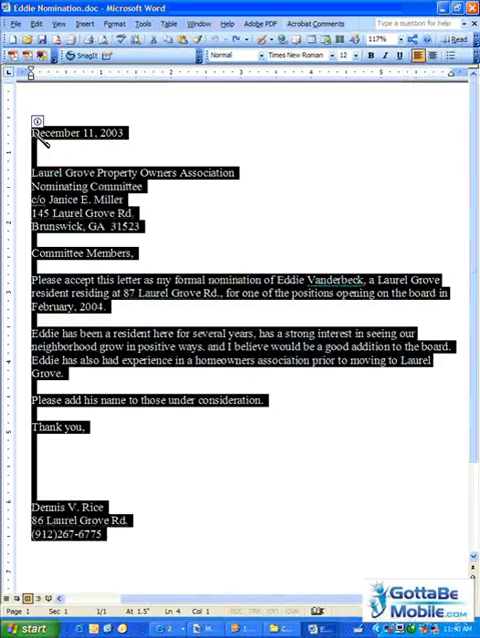
Set the selected nomination letter text in the Dennis handwriting font from the Font dropdown
{"action": "left_click", "coordinate": [350, 56]}
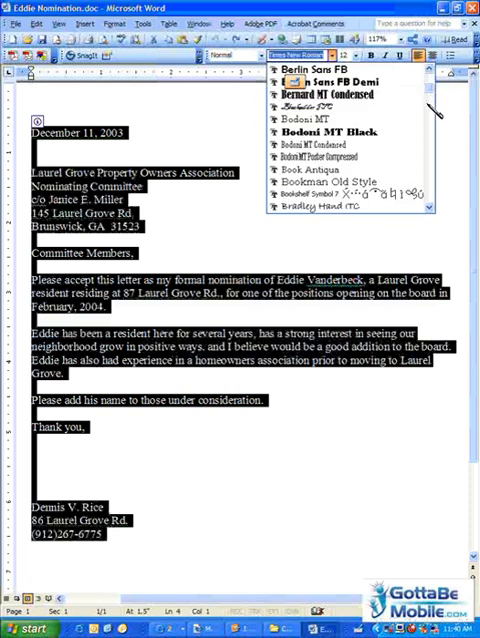
{"action": "scroll", "scroll_direction": "down", "scroll_amount": 3}
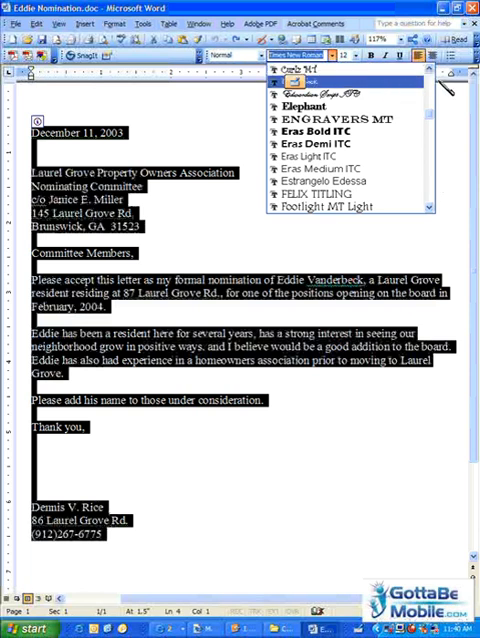
{"action": "left_click", "coordinate": [312, 64]}
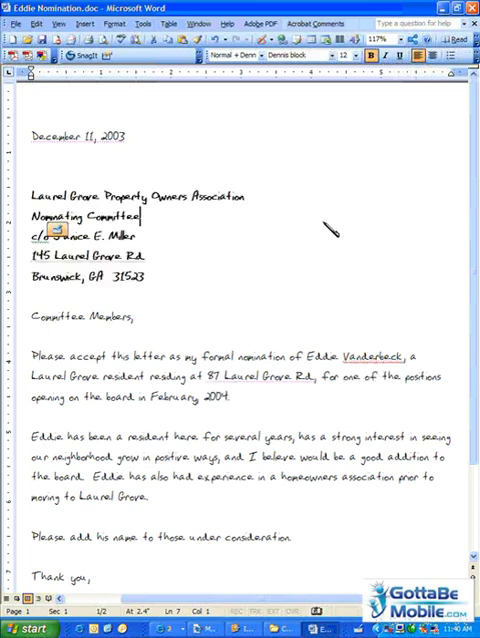
{"action": "double_click", "coordinate": [44, 356]}
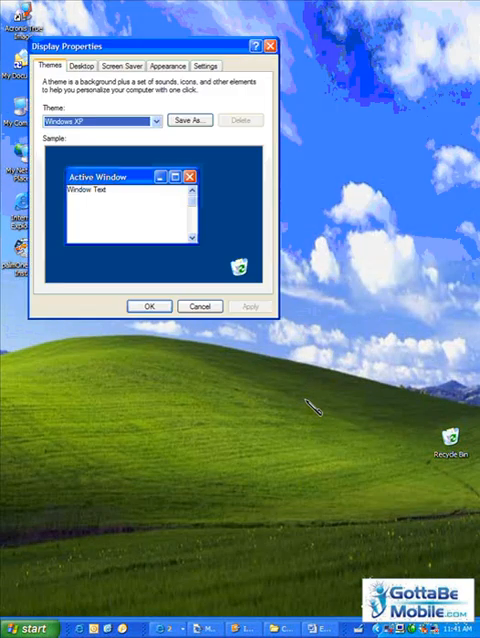
Set the Menu and Active Title Bar fonts to the Dennis handwriting font and confirm
{"action": "left_click", "coordinate": [168, 64]}
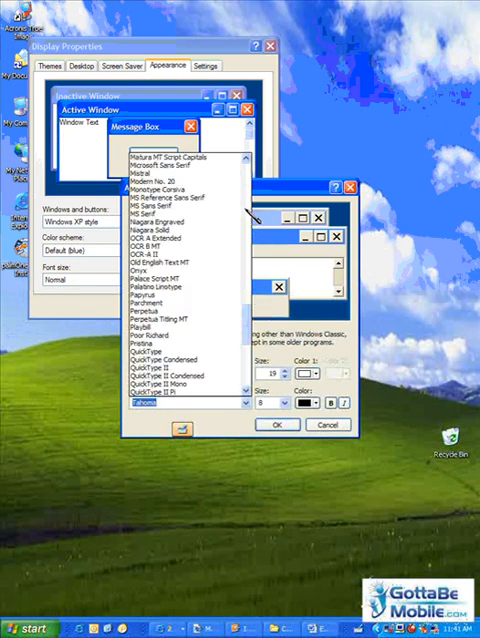
{"action": "scroll", "scroll_direction": "down", "scroll_amount": 3}
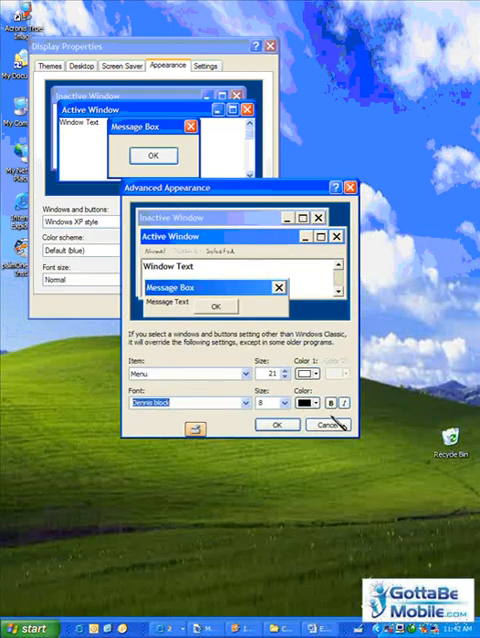
{"action": "left_click", "coordinate": [332, 404]}
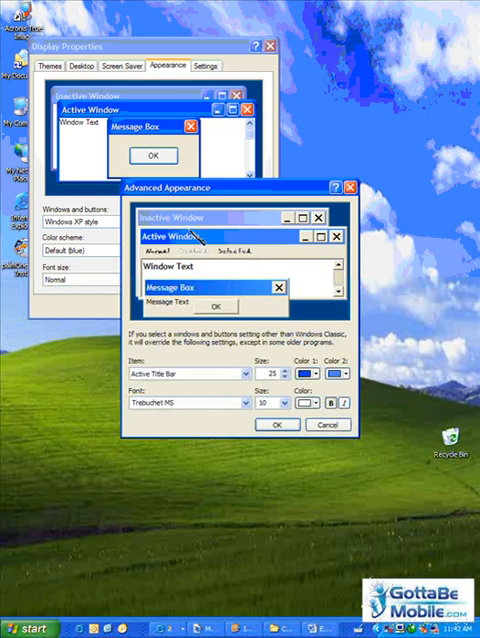
{"action": "left_click", "coordinate": [232, 404]}
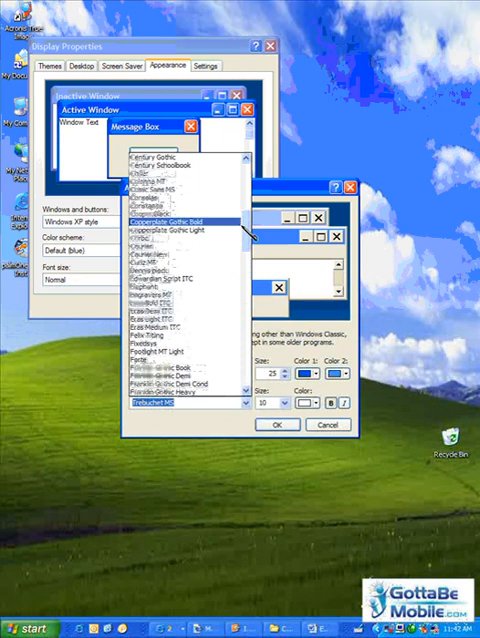
{"action": "left_click", "coordinate": [180, 408]}
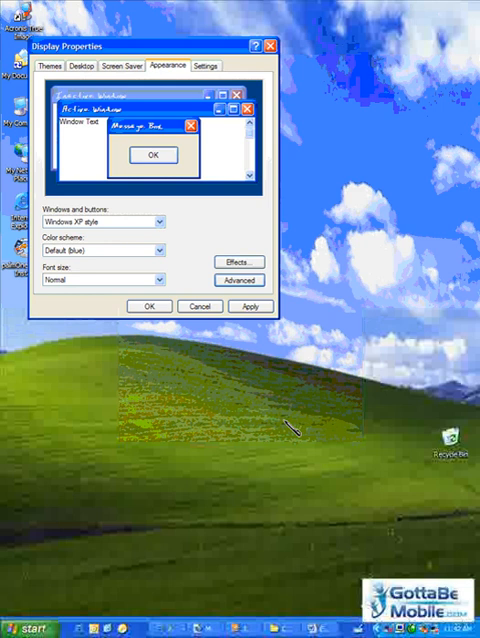
{"action": "left_click", "coordinate": [248, 306]}
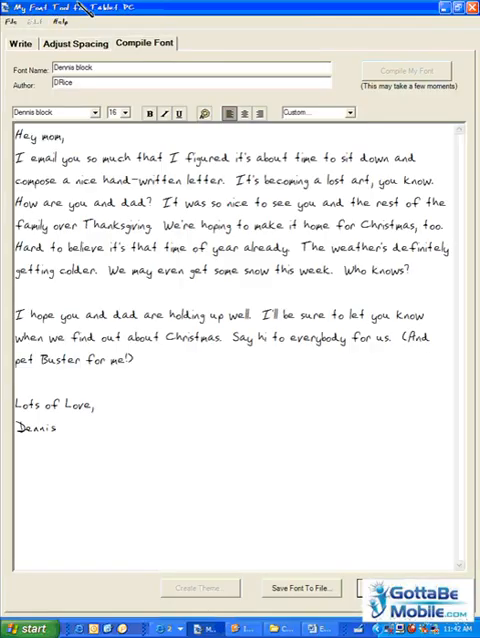
Choose Open Existing Project from the File menu, prompting to save the Dennis project
{"action": "left_click", "coordinate": [12, 24]}
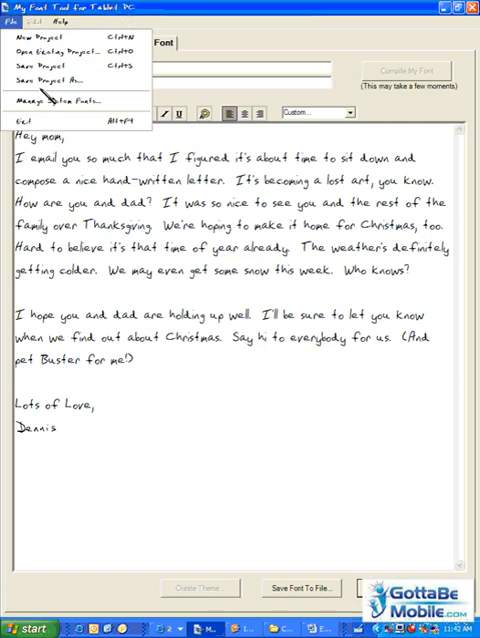
{"action": "left_click", "coordinate": [10, 18]}
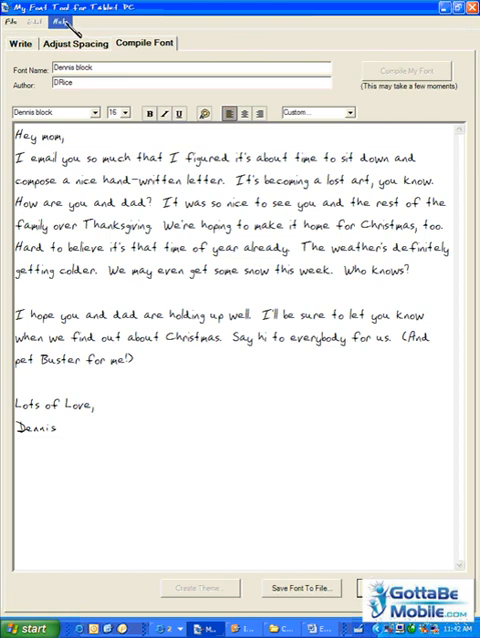
{"action": "left_click", "coordinate": [12, 8]}
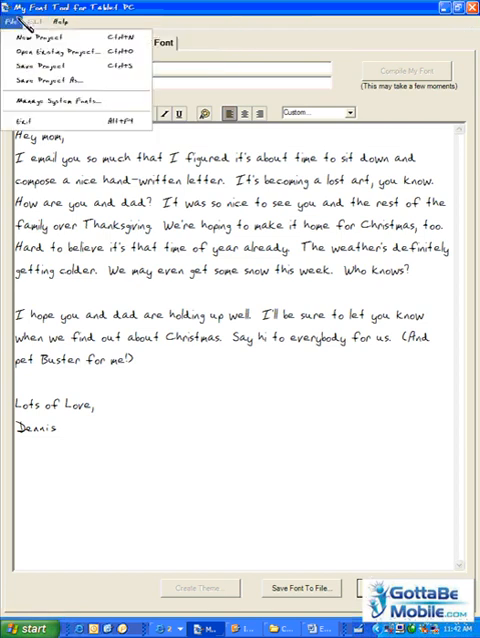
{"action": "mouse_move", "coordinate": [60, 52]}
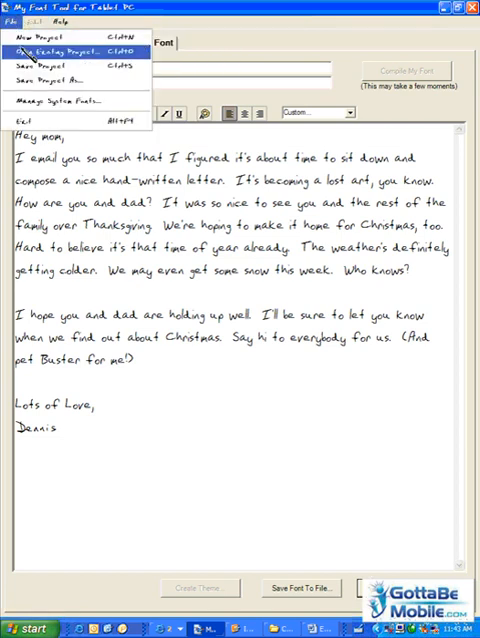
{"action": "left_click", "coordinate": [64, 44]}
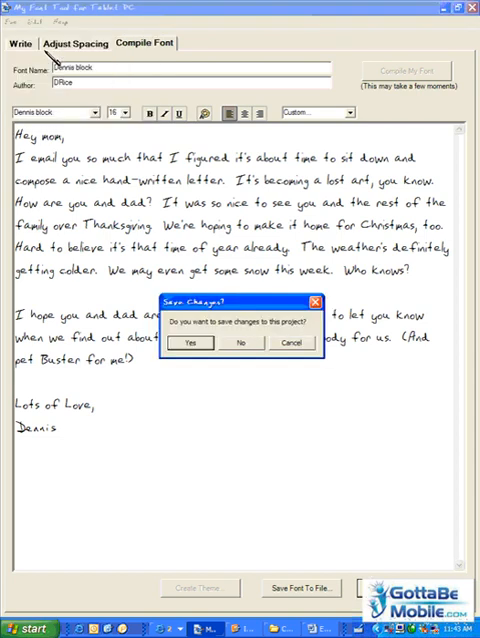